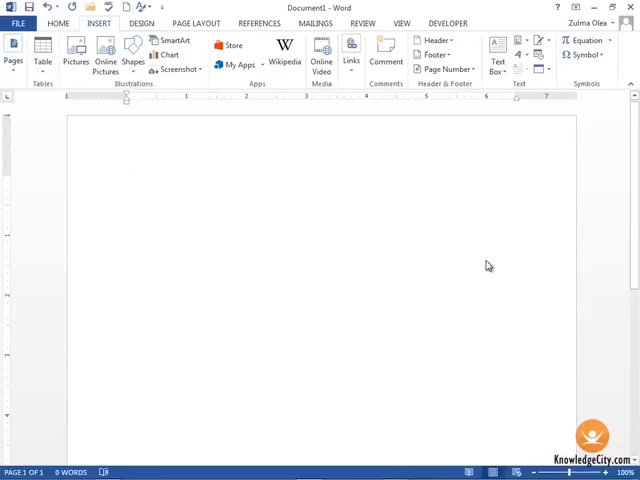
Generate several paragraphs of sample text with the =rand() function on the first line.
{"action": "left_click", "coordinate": [126, 180]}
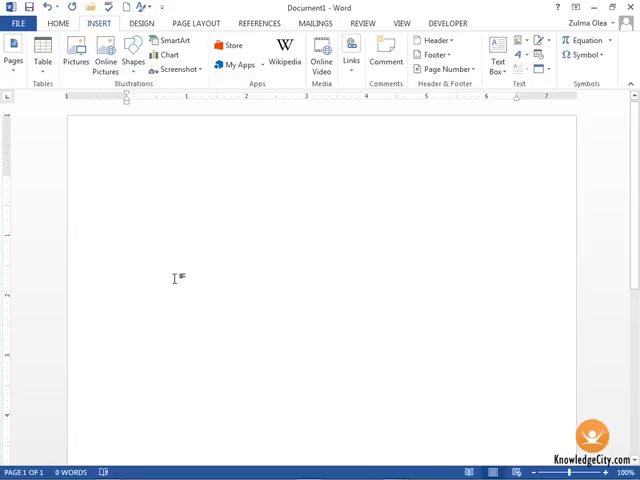
{"action": "type", "text": "=ran"}
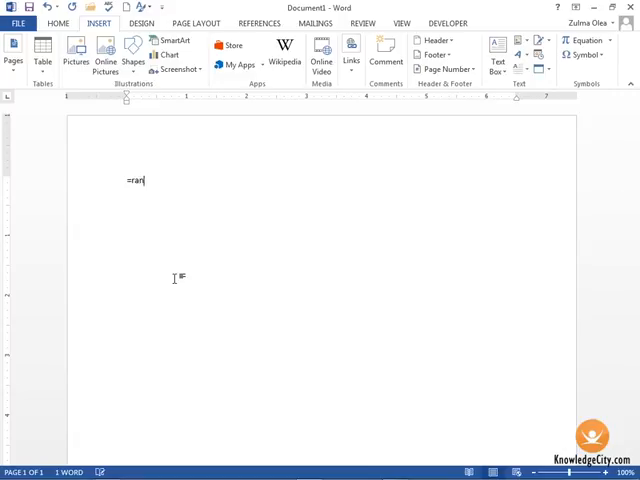
{"action": "type", "text": "d()"}
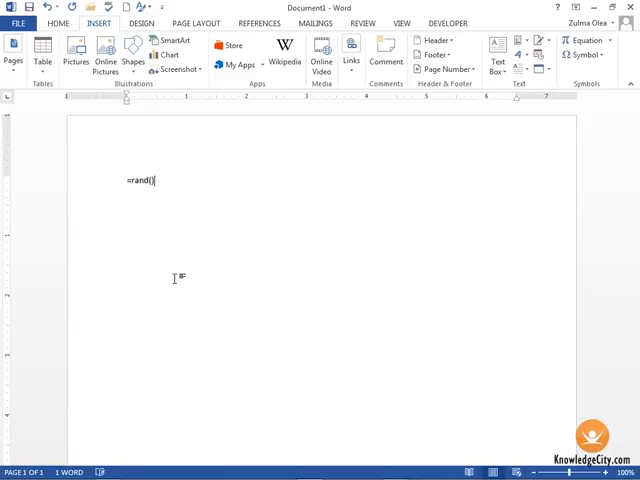
{"action": "key", "text": "enter"}
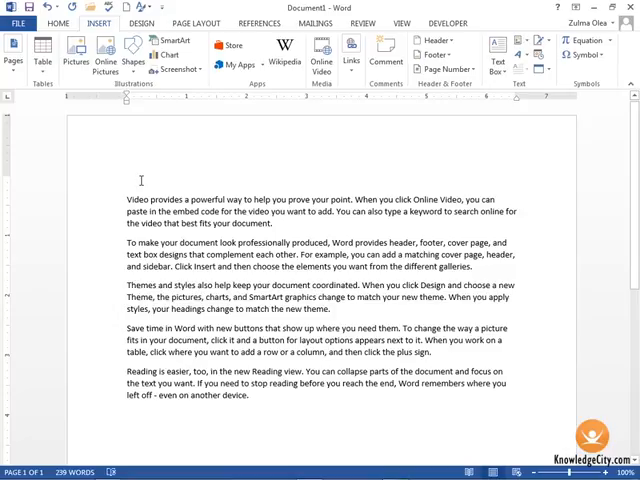
Add a new top line reading 'This document was created by ' above the sample text.
{"action": "type", "text": "TN"}
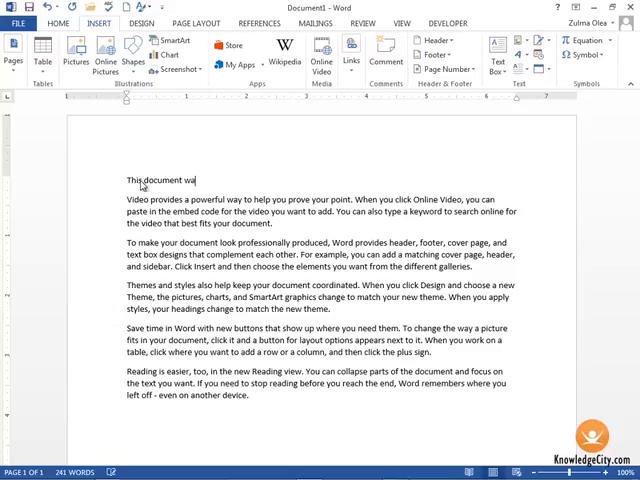
{"action": "type", "text": "s created by"}
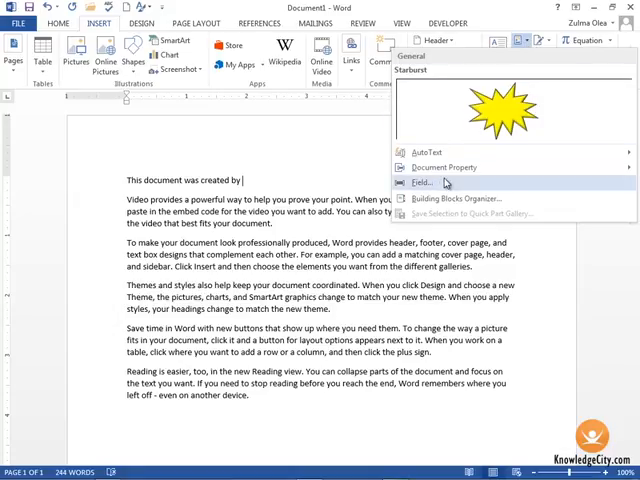
Insert the Author field so the line ends with 'Zulma Olea'.
{"action": "left_click", "coordinate": [422, 182]}
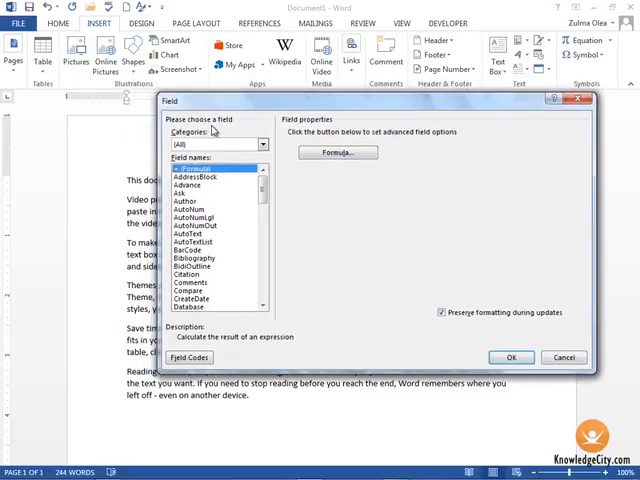
{"action": "mouse_move", "coordinate": [214, 272]}
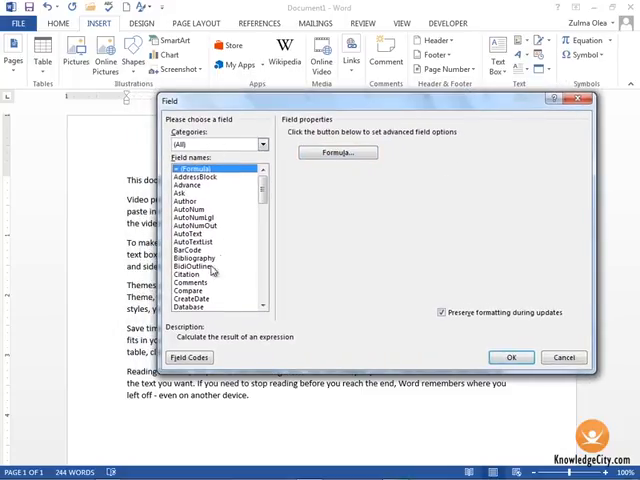
{"action": "left_click", "coordinate": [190, 200]}
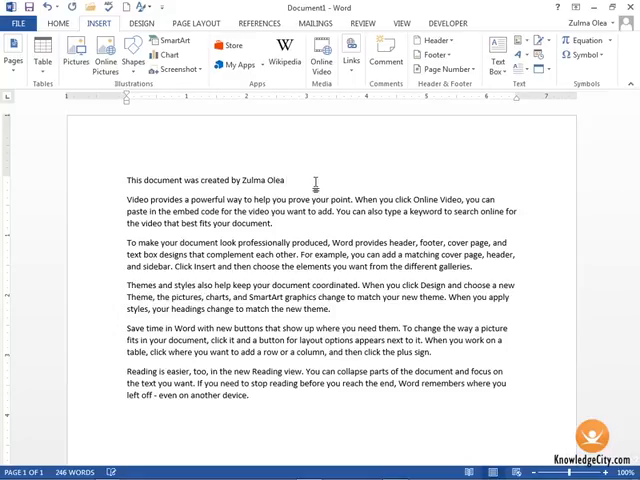
Continue the heading with ' on ' after the author's name, ready for a Quick Parts insert.
{"action": "type", "text": "on"}
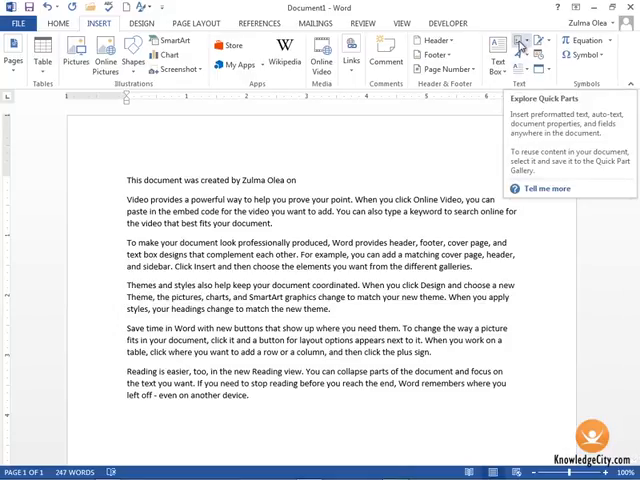
{"action": "left_click", "coordinate": [528, 40]}
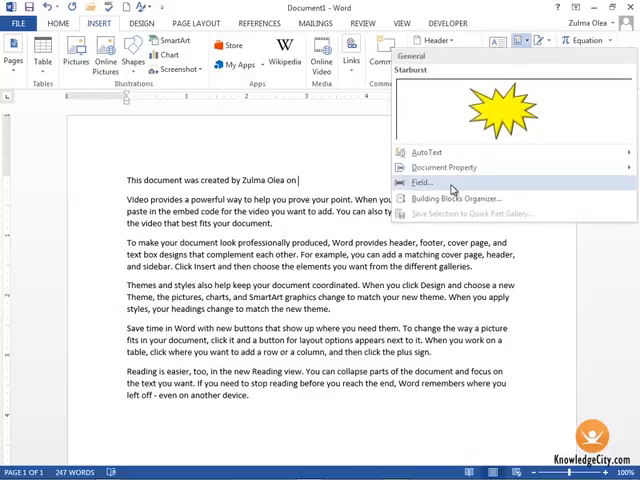
Insert a Date field in month-and-day format so the heading ends with 'November 14'.
{"action": "left_click", "coordinate": [422, 184]}
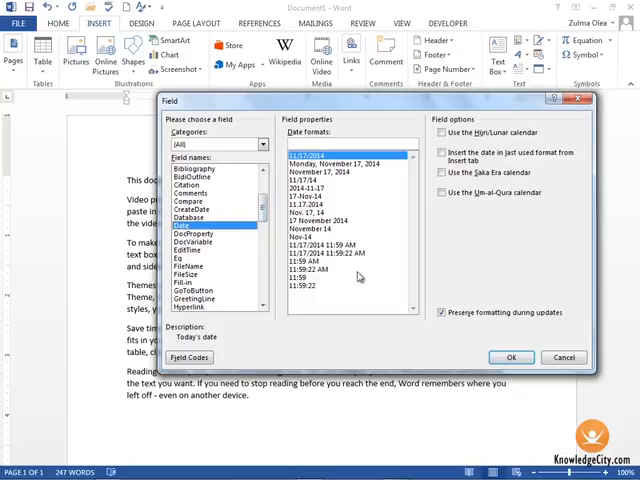
{"action": "left_click", "coordinate": [324, 228]}
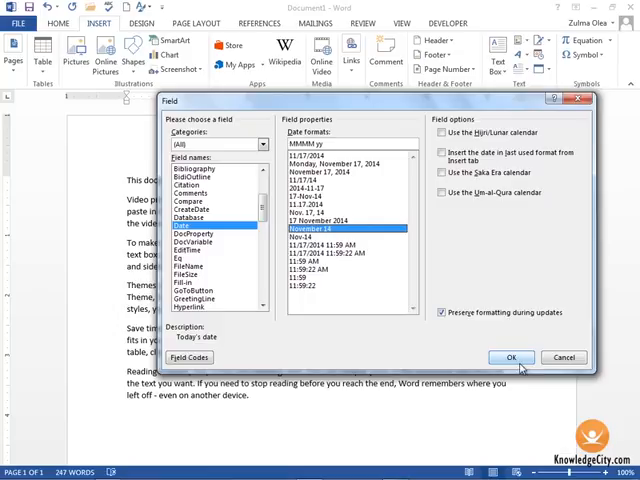
{"action": "left_click", "coordinate": [510, 356]}
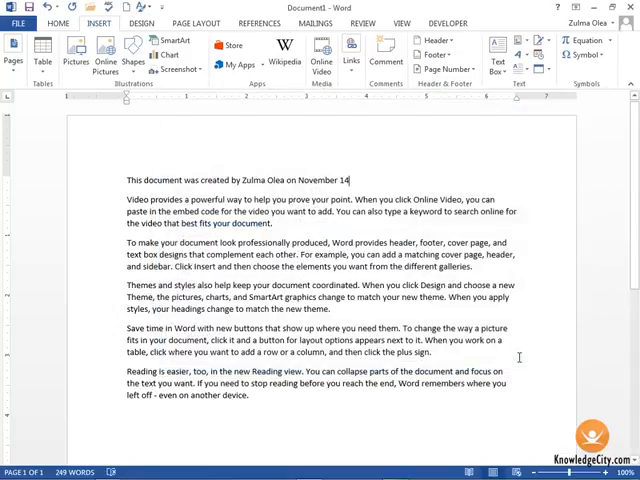